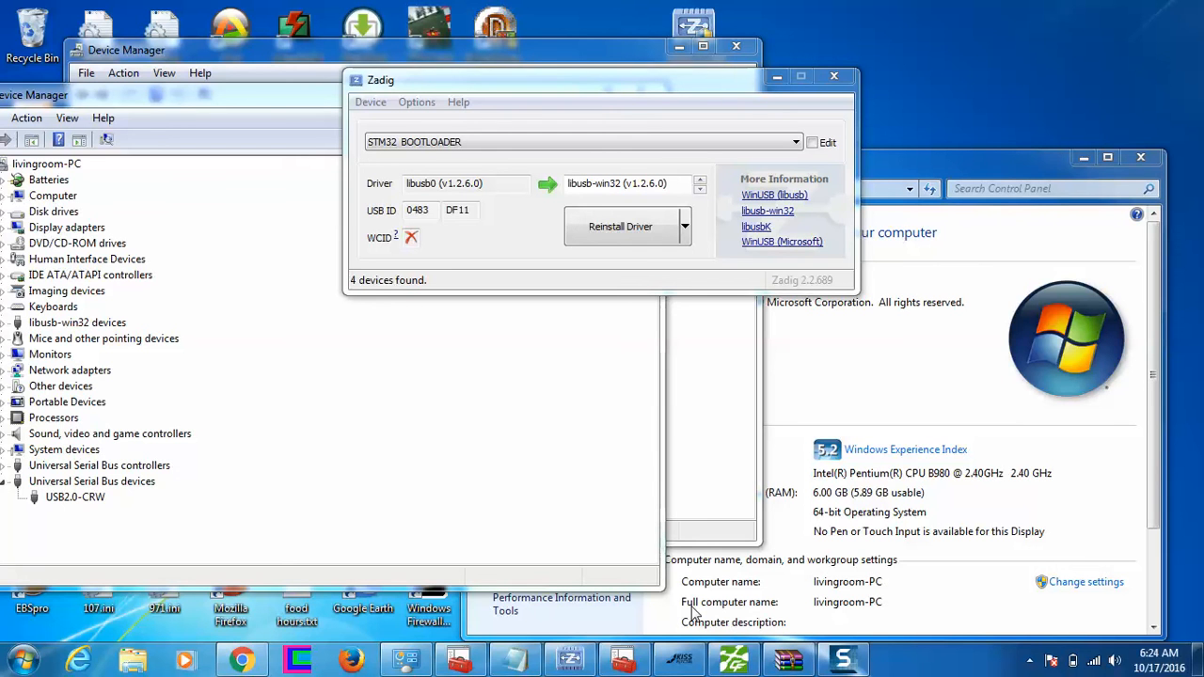
{"action": "mouse_move", "coordinate": [647, 395]}
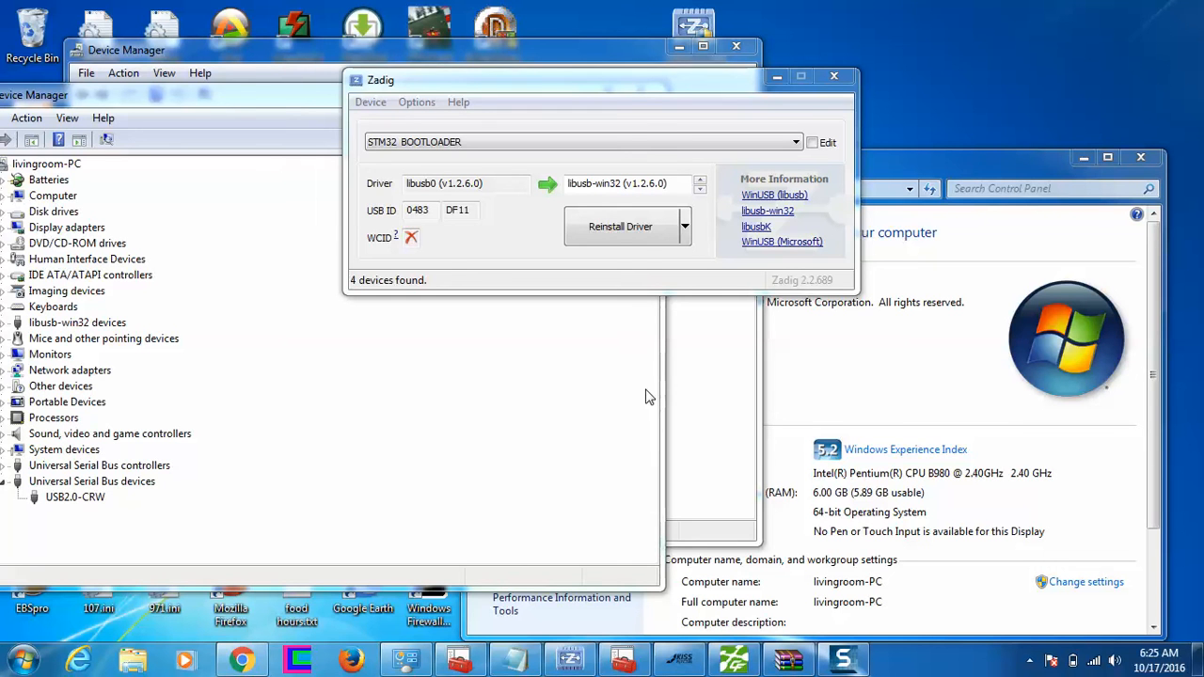
{"action": "mouse_move", "coordinate": [602, 312]}
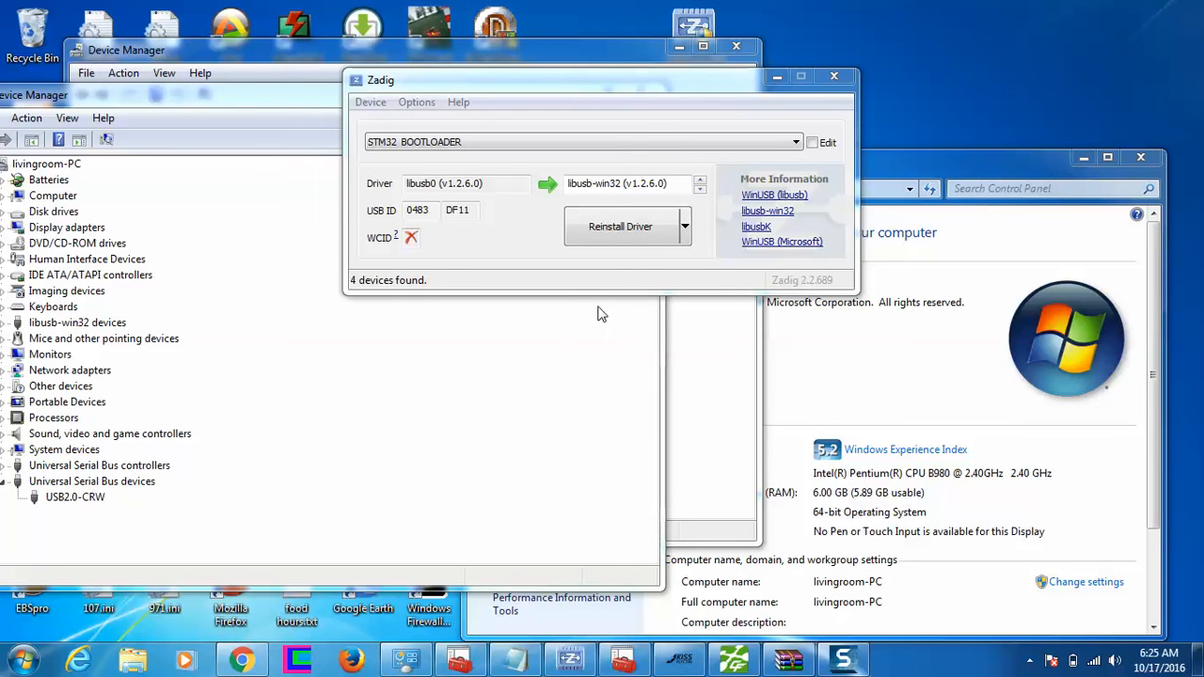
{"action": "mouse_move", "coordinate": [405, 167]}
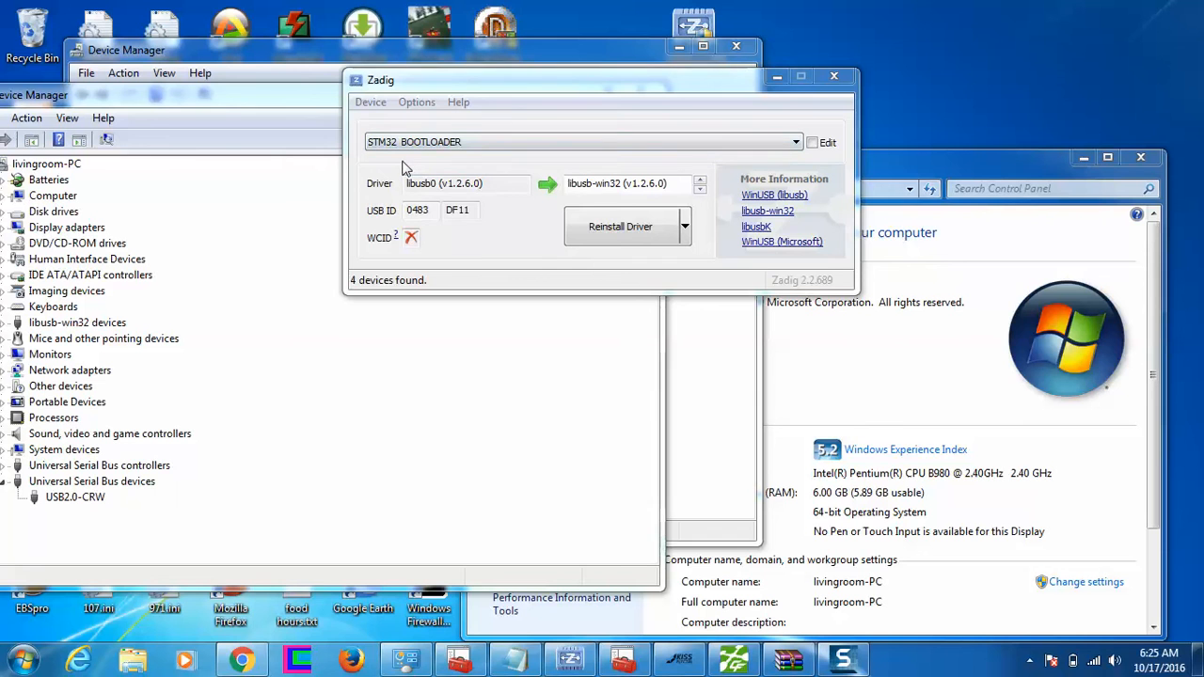
{"action": "mouse_move", "coordinate": [568, 183]}
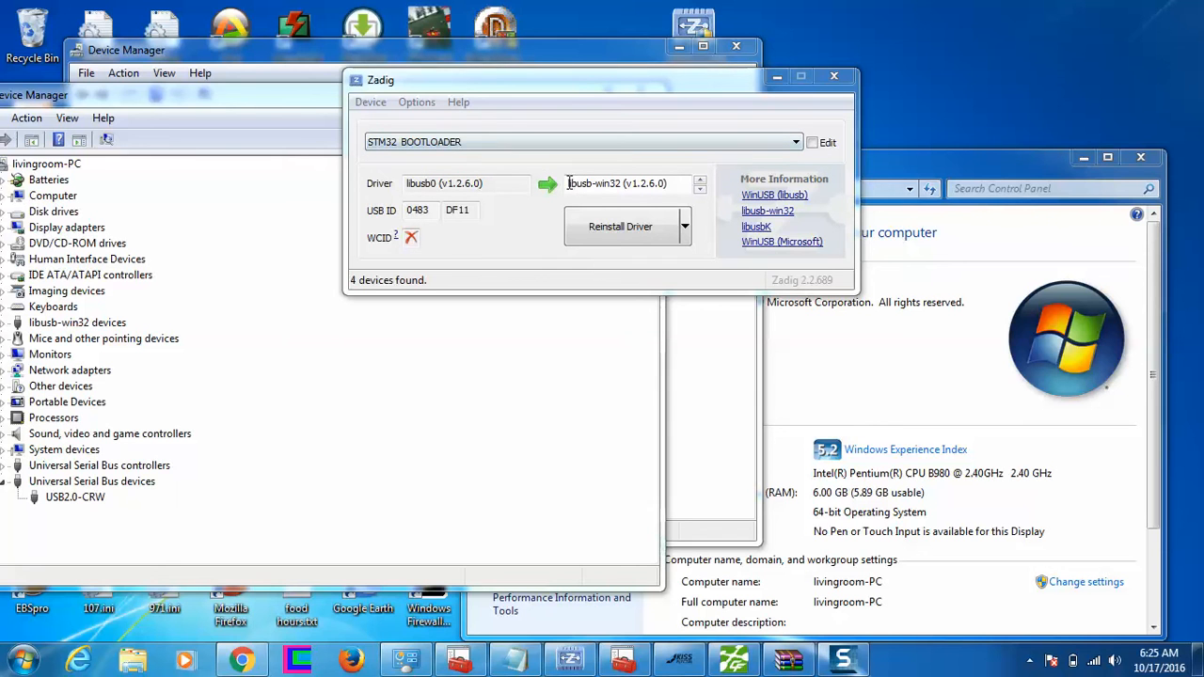
{"action": "mouse_move", "coordinate": [617, 185]}
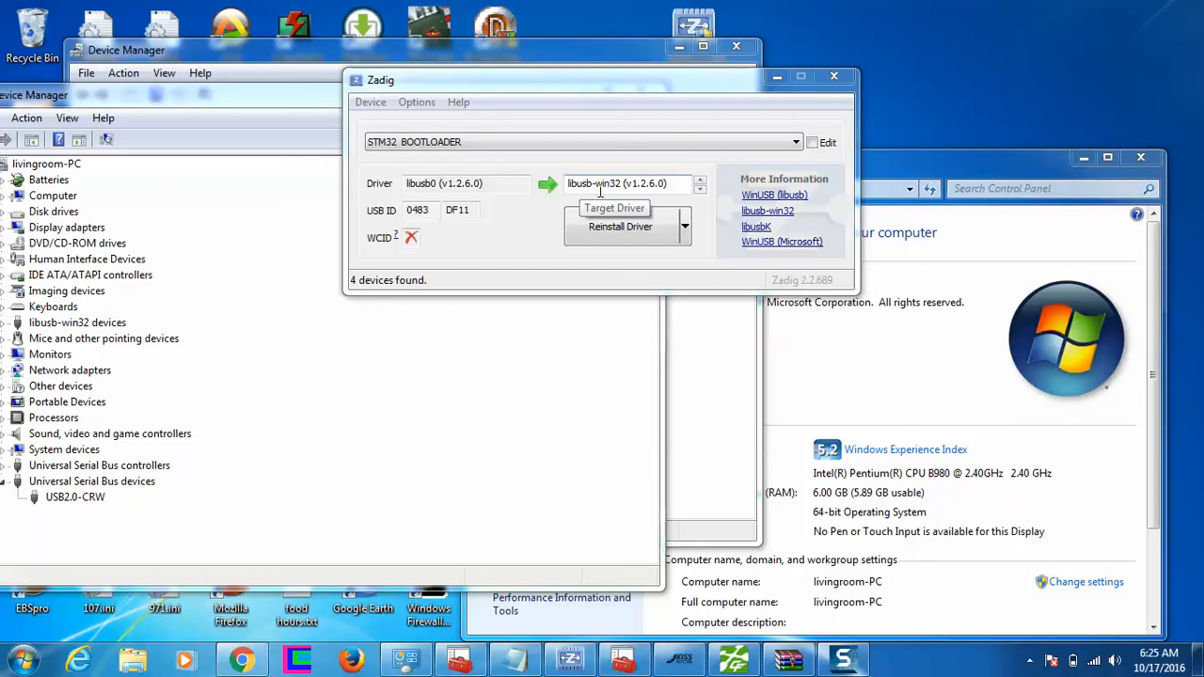
{"action": "mouse_move", "coordinate": [679, 658]}
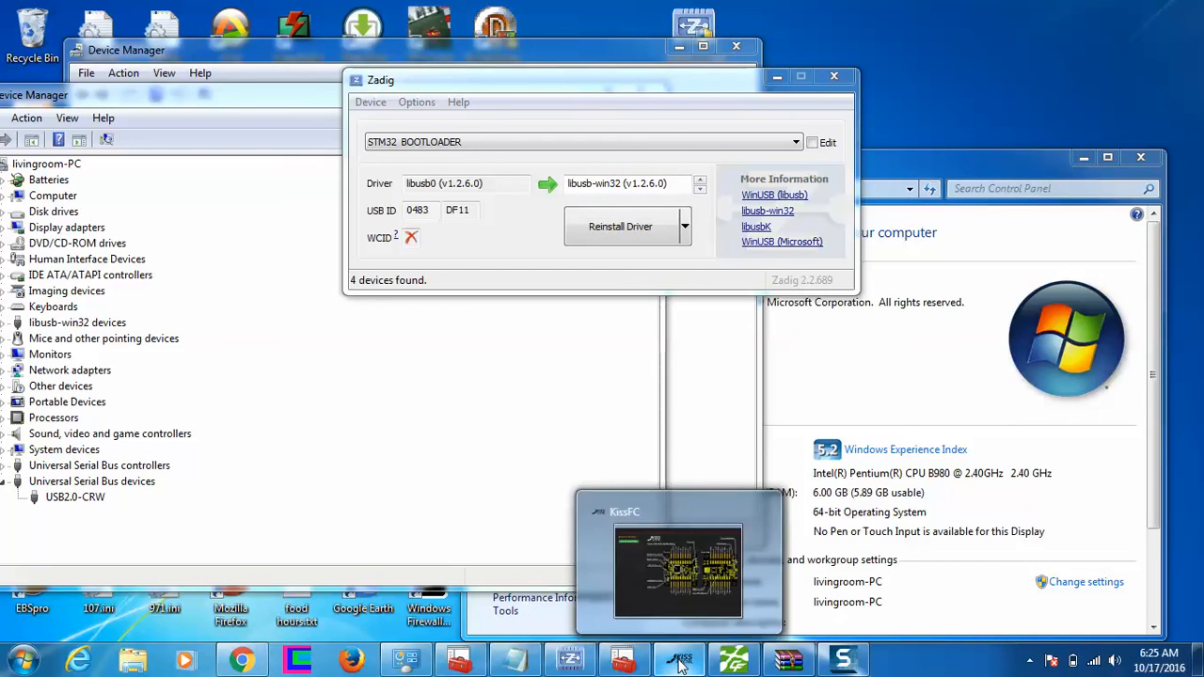
Bring the KISS FC Flasher with SELECT FIRMWARE back to the front from the GUI's connect prompt
{"action": "left_click", "coordinate": [679, 658]}
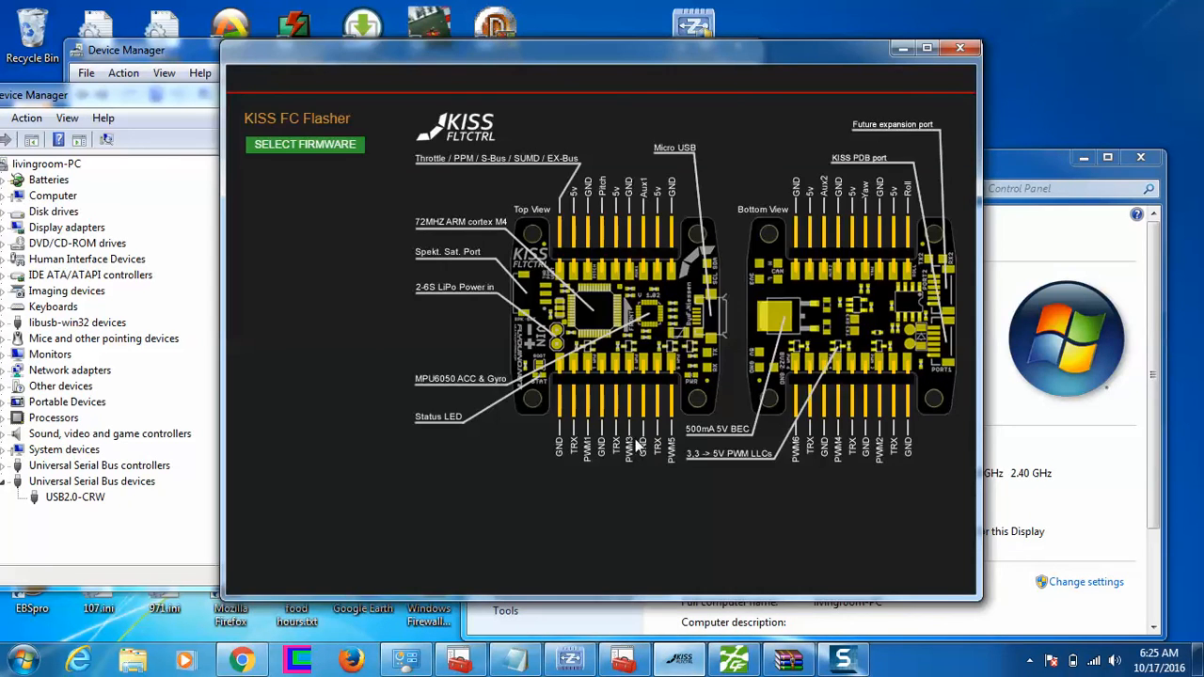
{"action": "mouse_move", "coordinate": [471, 205]}
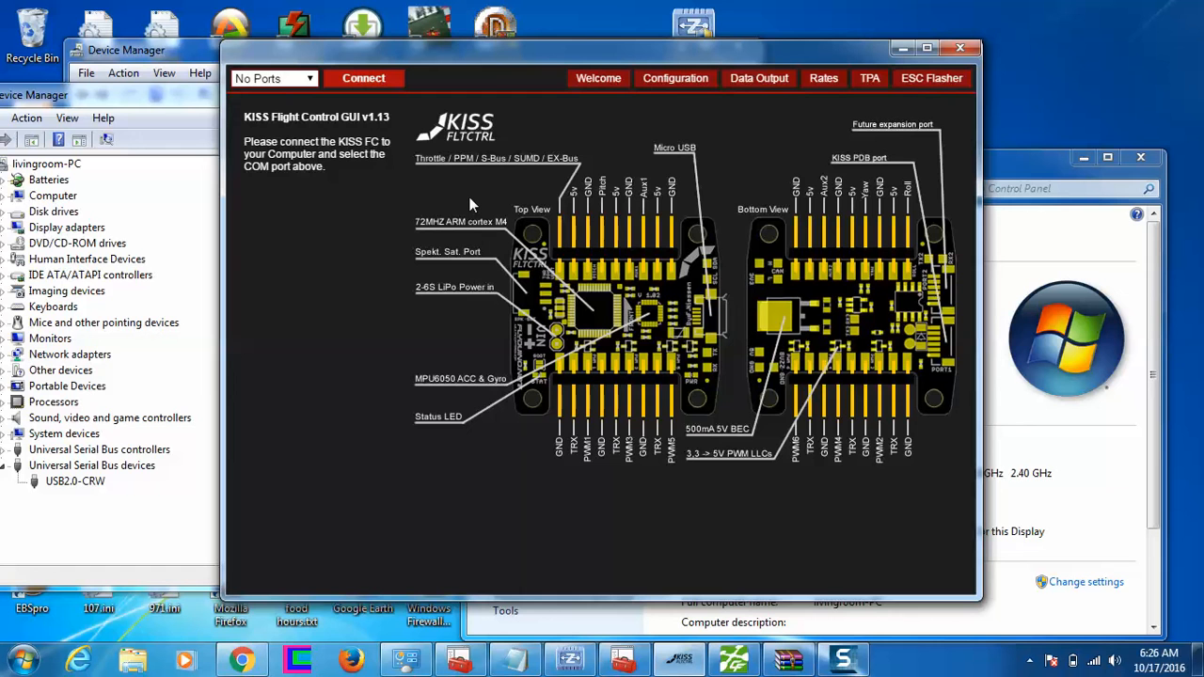
{"action": "left_click", "coordinate": [929, 79]}
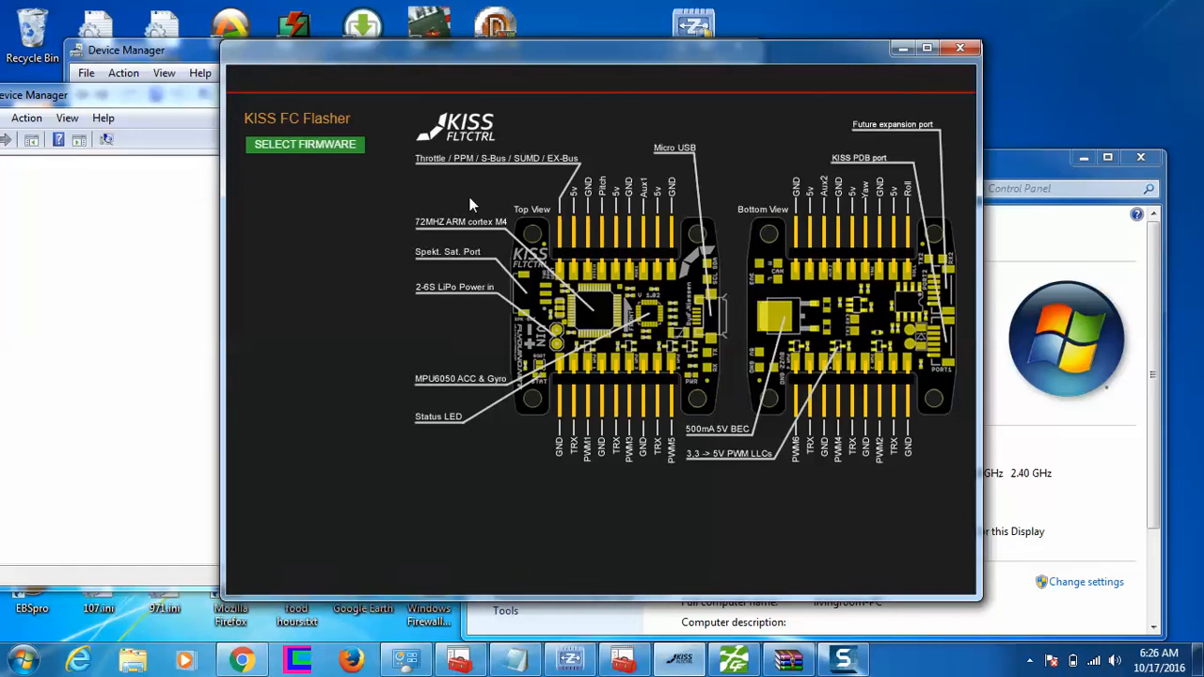